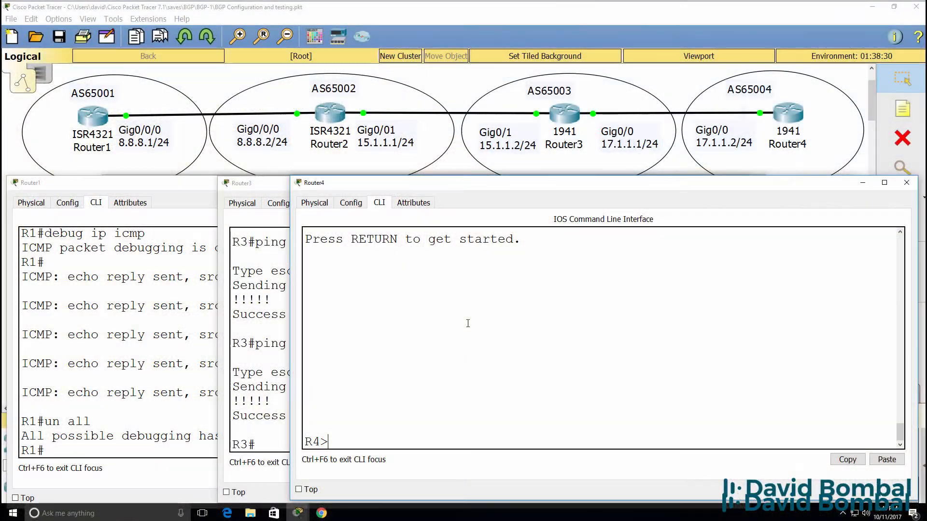
Check Router4's protocols, then configure BGP AS 65004 with neighbor 17.1.1.1 remote-as 65003.
type("sh ip prot")
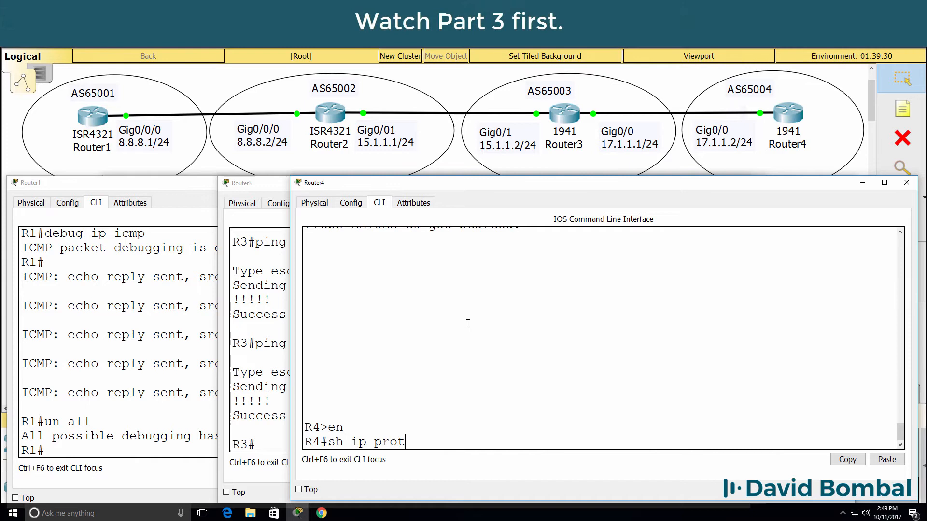
key("Enter")
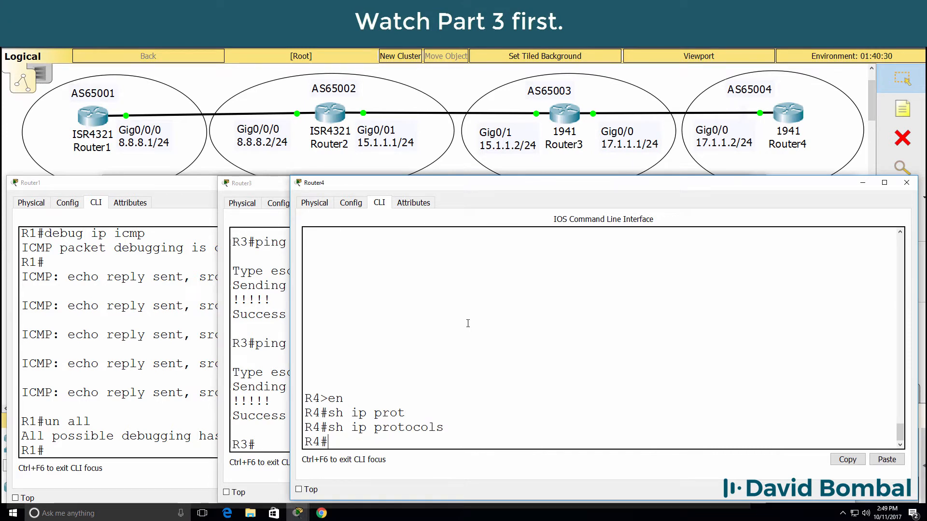
type("conf t")
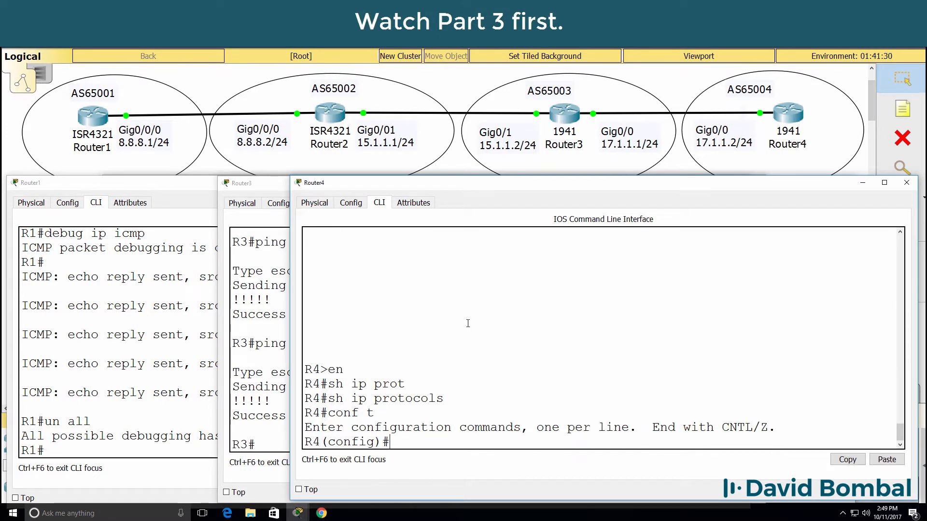
type("router bgp 65004")
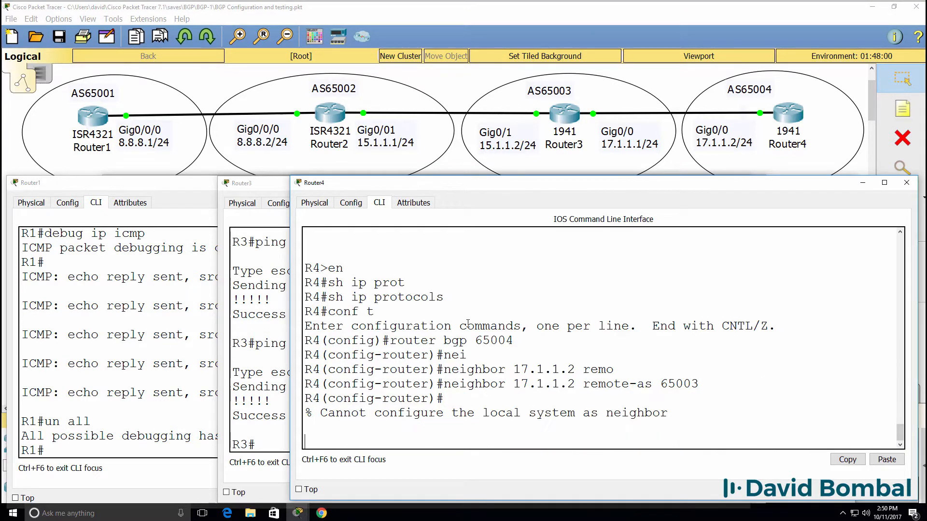
type("neighbor 17.1.1.2 remote-as 65003")
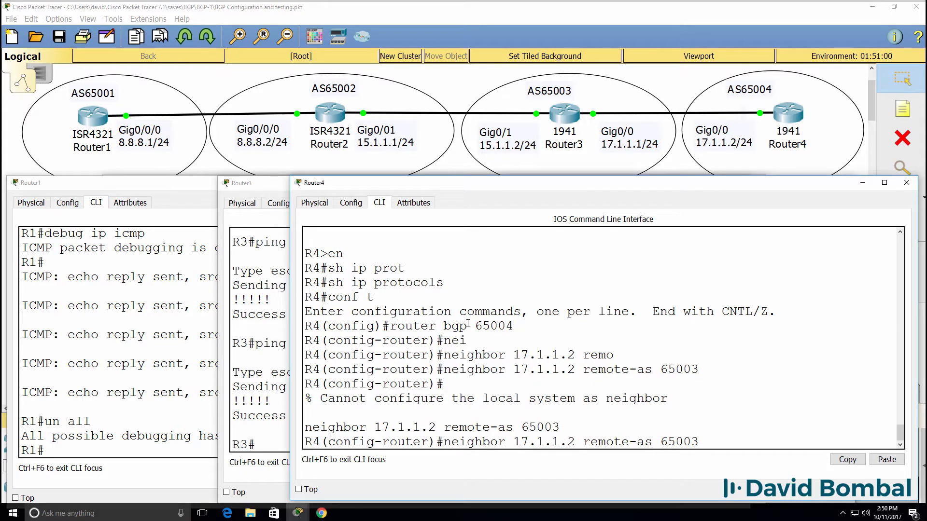
type("neighbor 17.1.1.1 remote-as 65003")
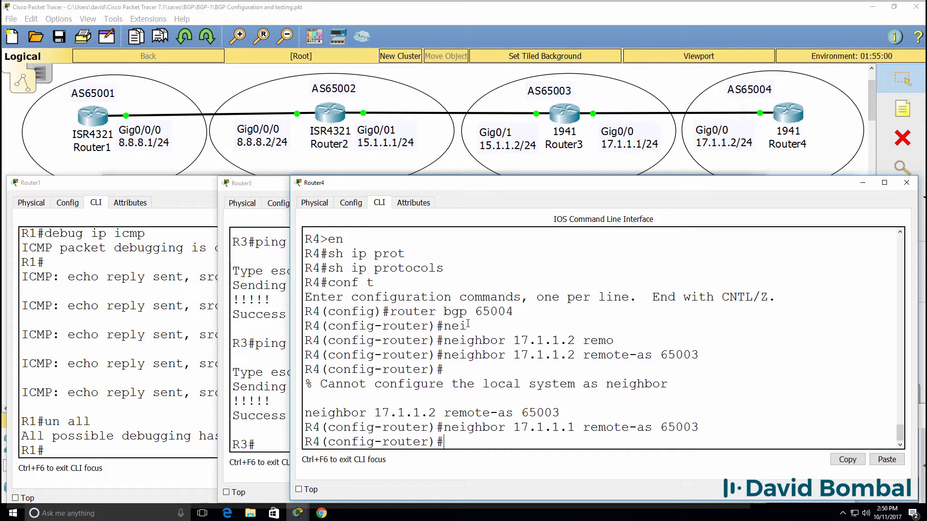
Page through Router3's running configuration.
left_click(242, 183)
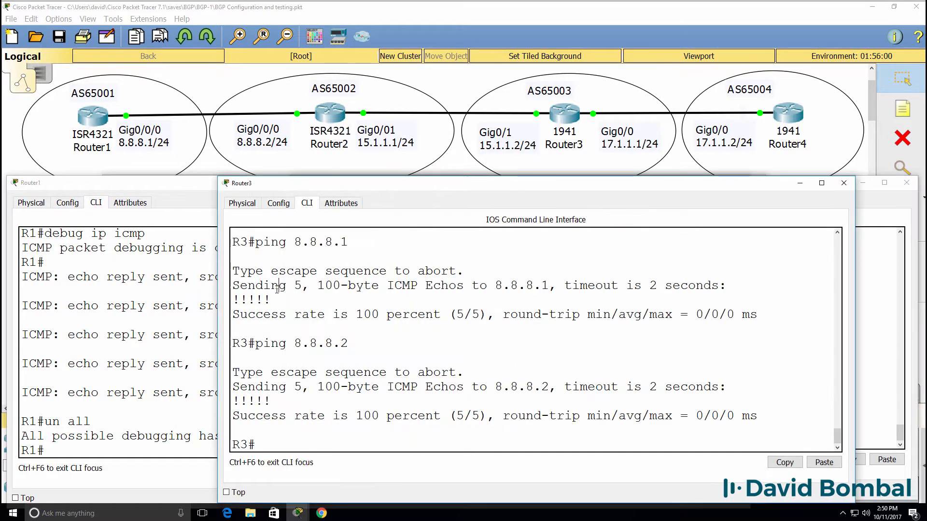
type("show running-config")
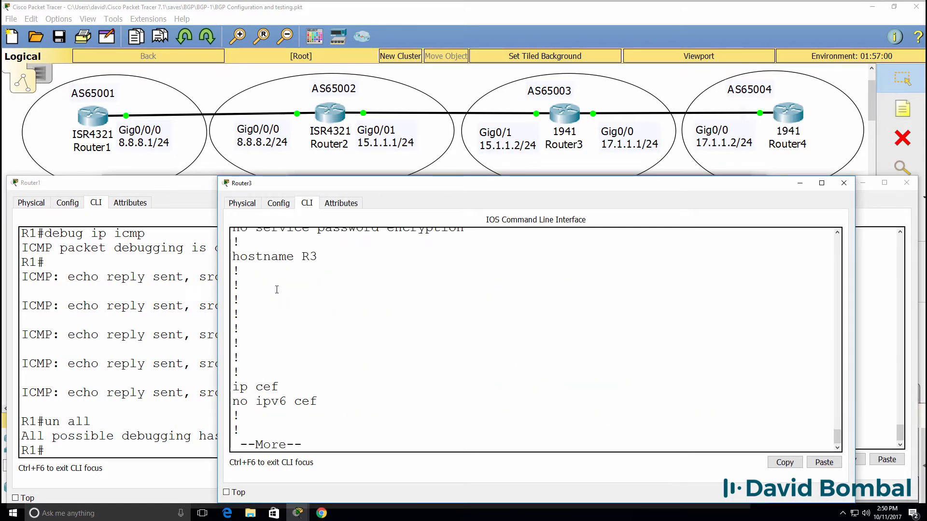
key("Space")
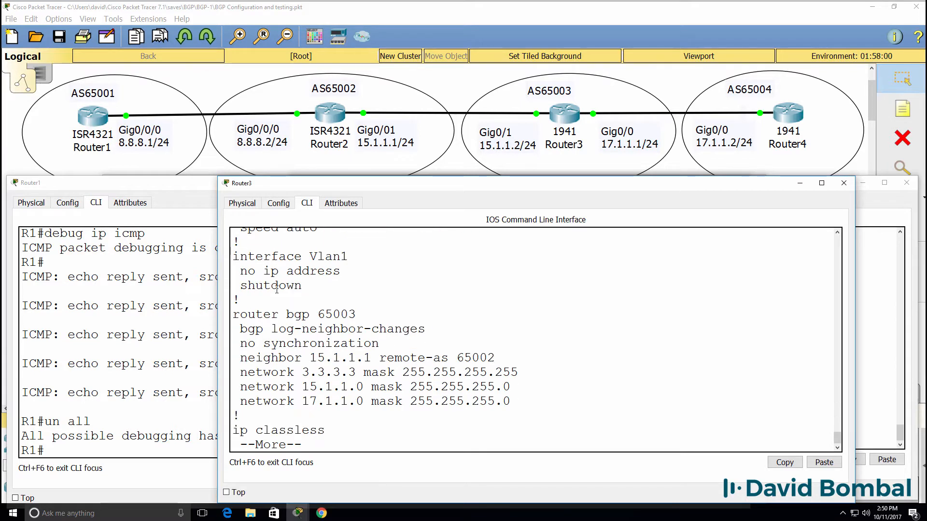
Under router bgp 65003 on Router3, add neighbor 17.1.1.2 remote-as 65004.
type("conf t")
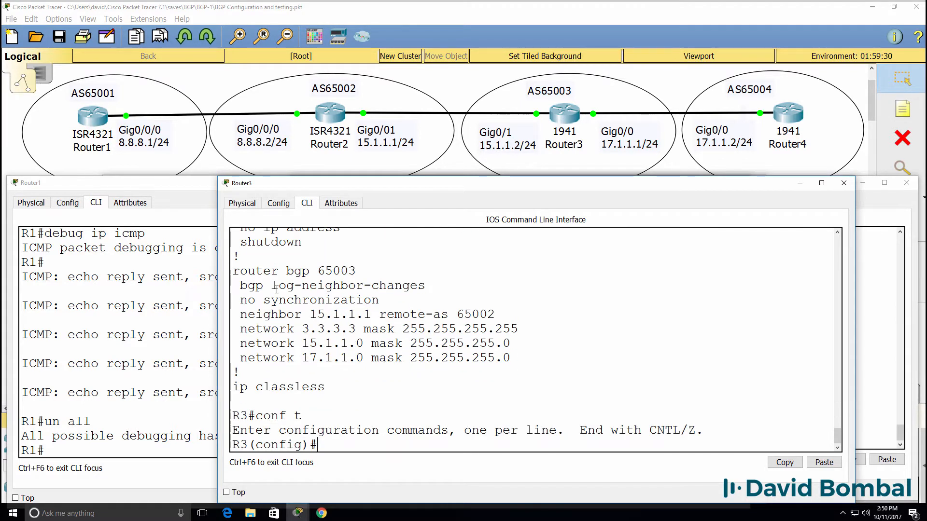
type("router bgp 65003")
type("neti")
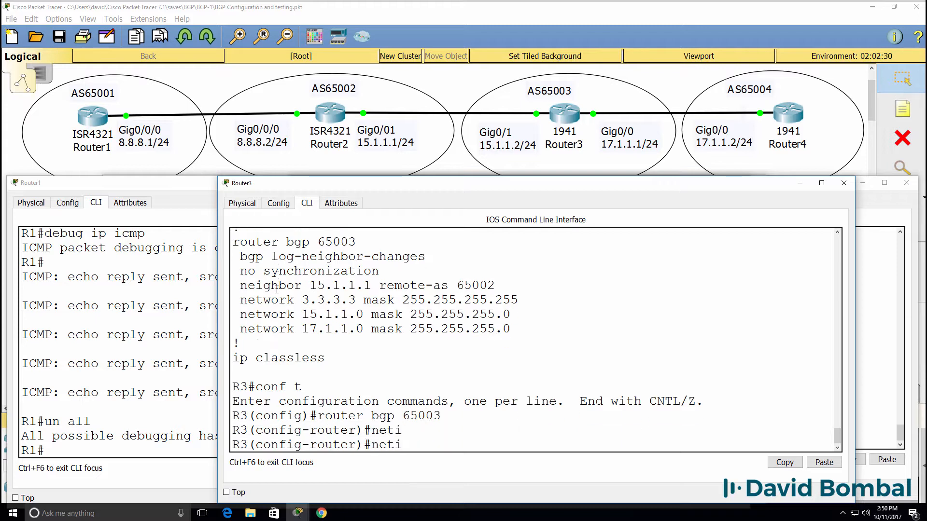
type("neighbor 17")
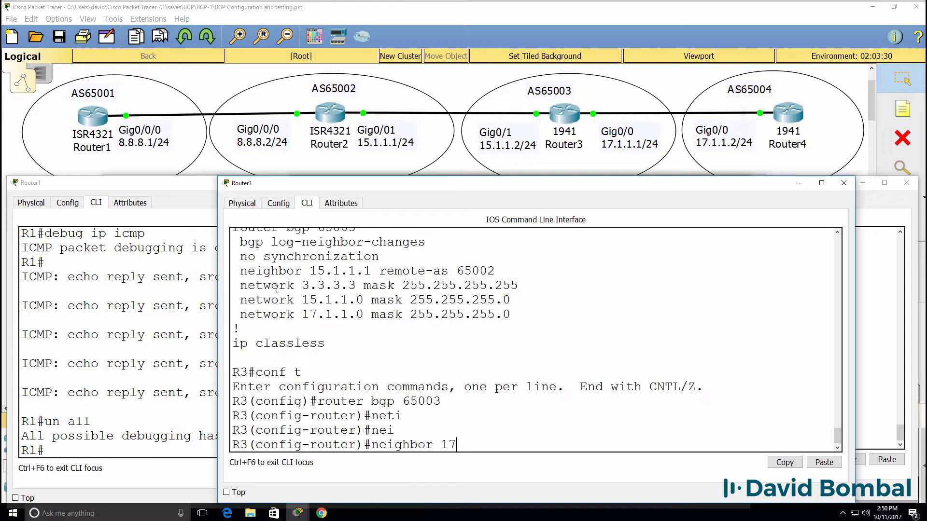
type(".1.1.1 r")
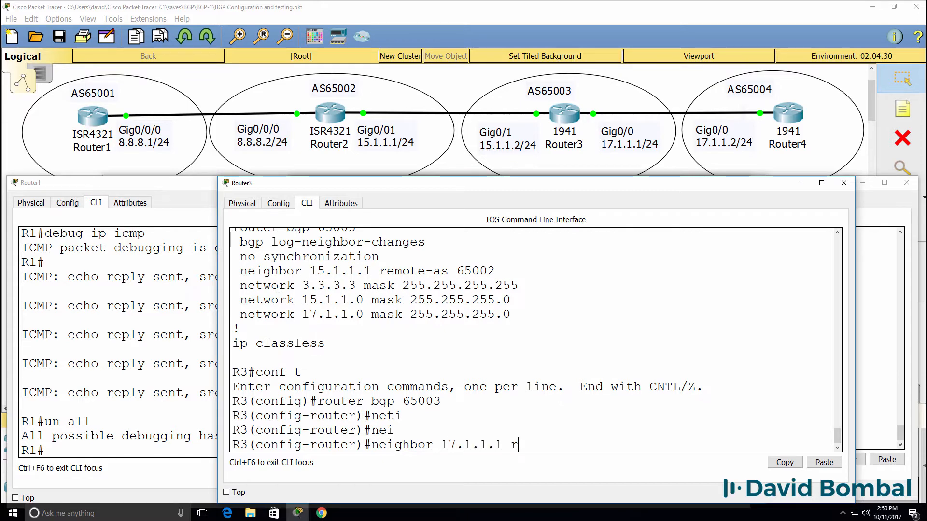
type("emote-as")
type("neighbor 17.1.1.2")
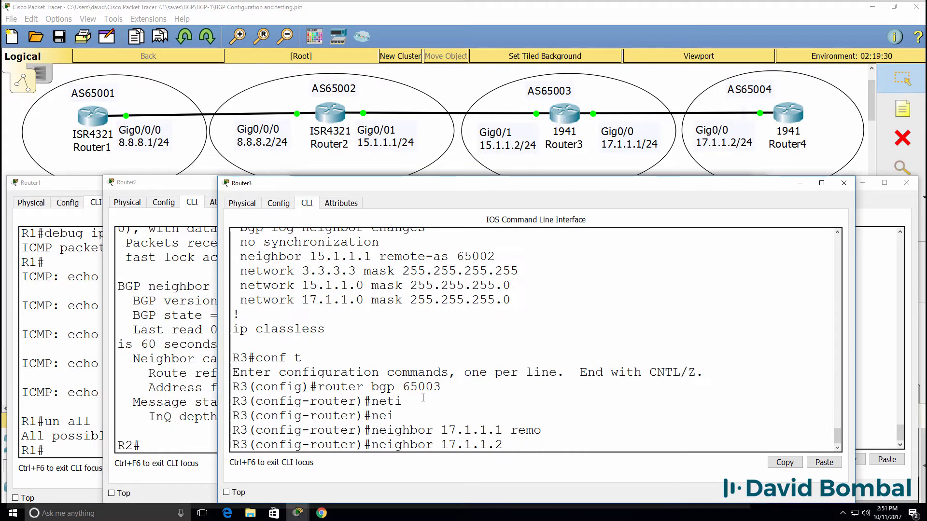
type("rremote-as")
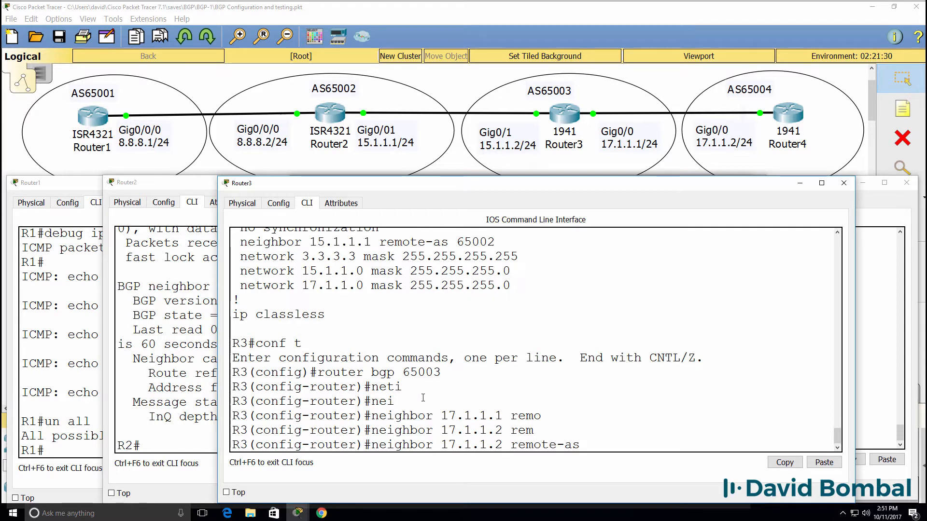
type("65004")
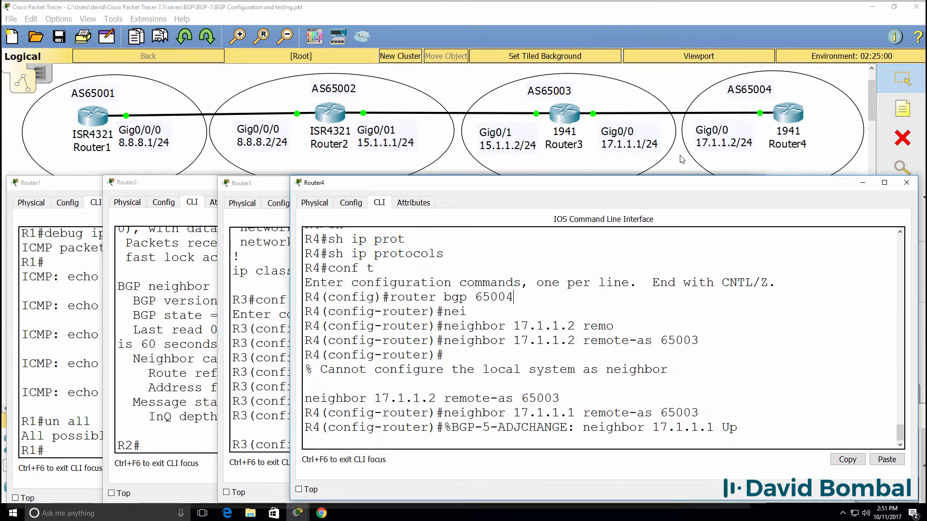
mouse_move(712, 150)
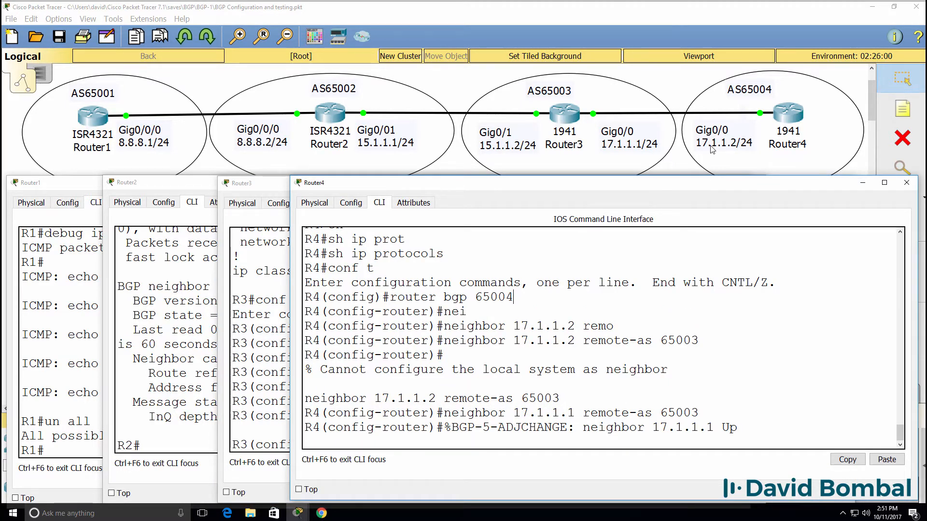
On Router4, enter network 4.4.4.4 mask 255.255.255.255 and network 17.1.1.0 mask 255.255.255.0.
left_click_drag(553, 428, 737, 427)
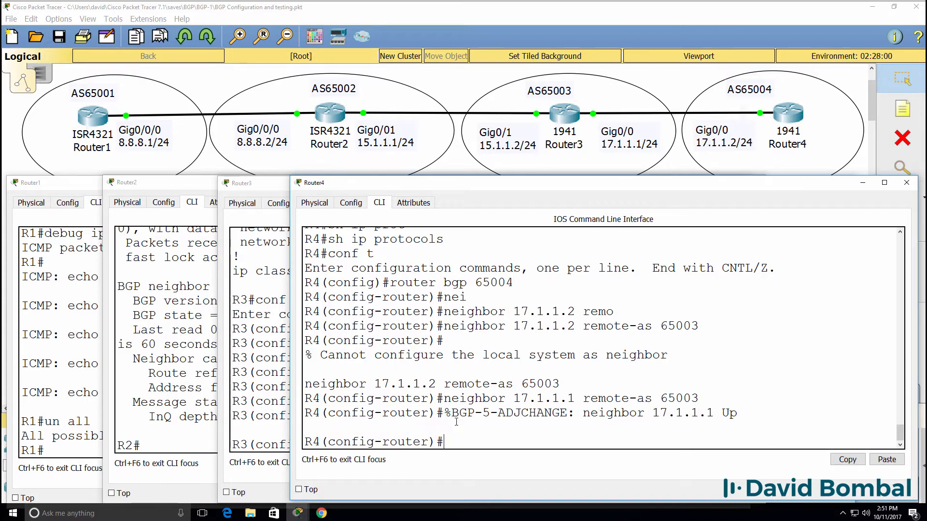
type("network")
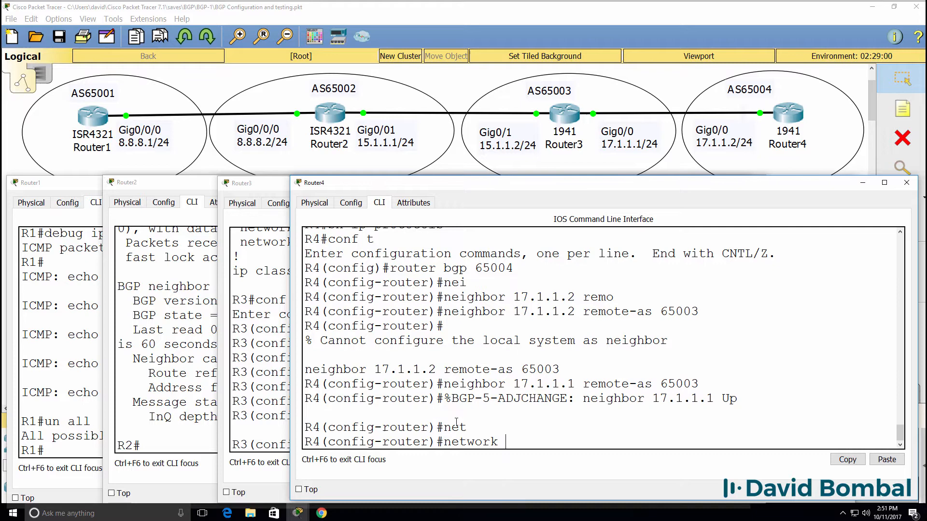
type("44..")
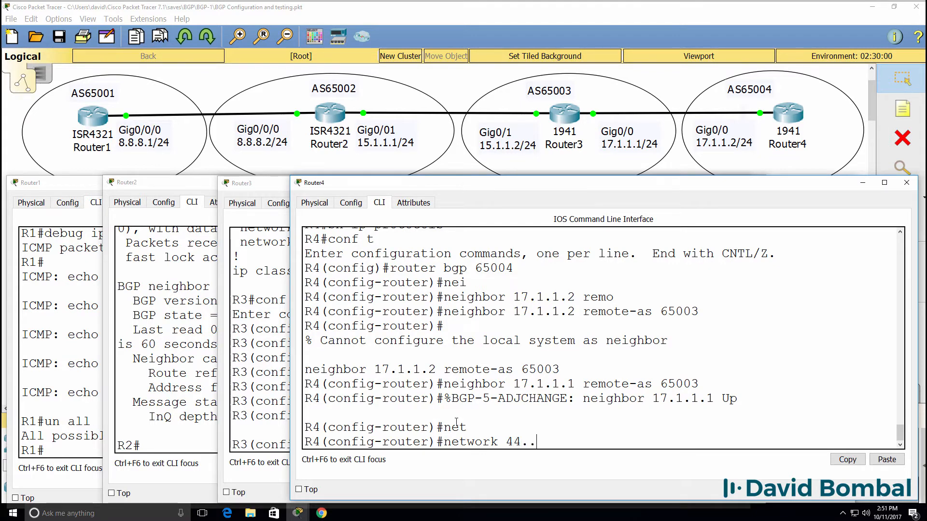
type("network 4.4.4.4 ?")
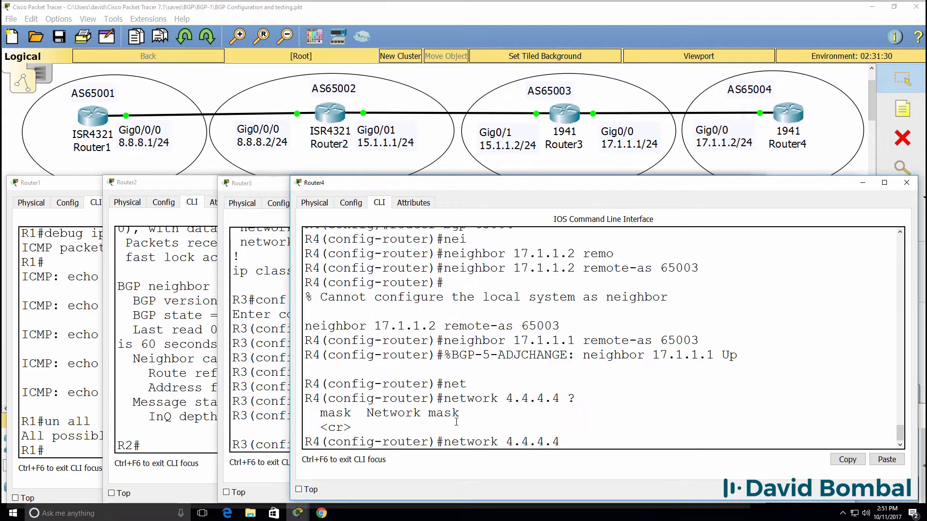
type("mask 2")
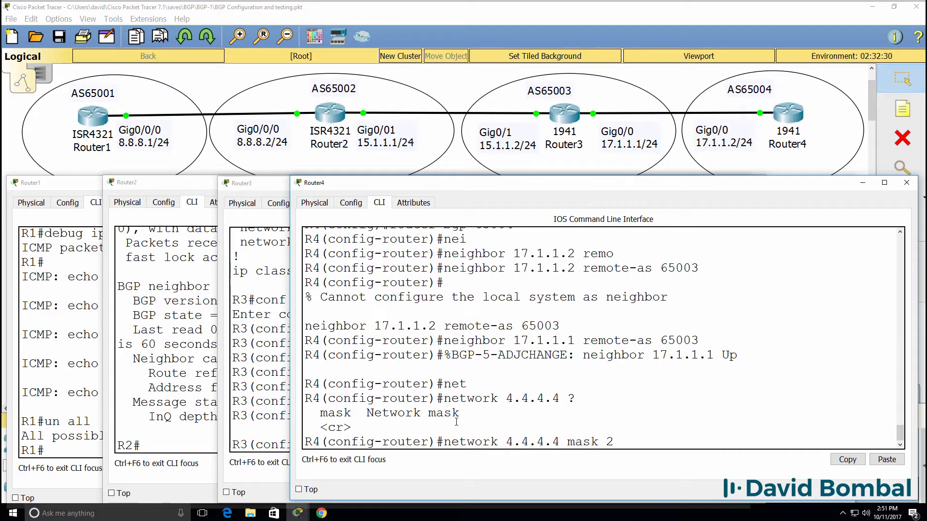
type("55.255.255.255")
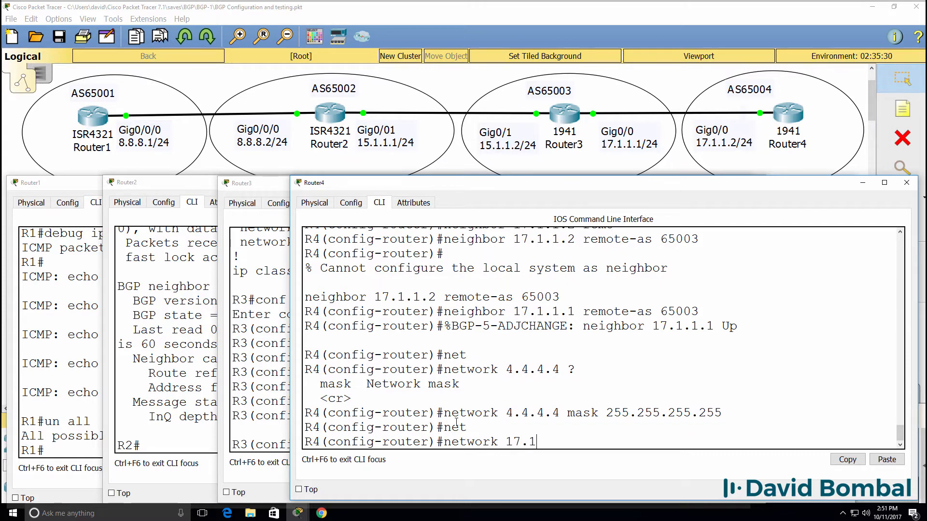
type(".1.0 mask 255.")
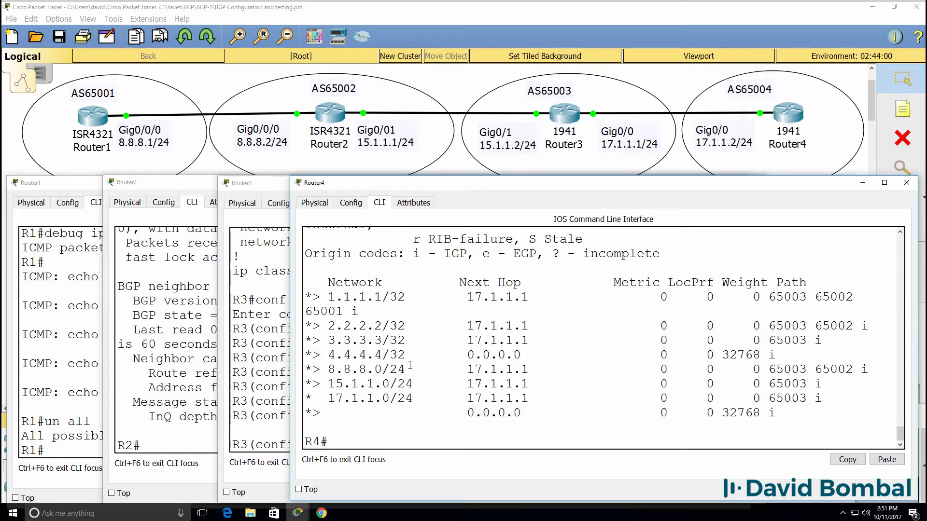
In Router4's show ip bgp output, highlight the 1.1.1.1/32 route and its AS 65003 path entry.
double_click(362, 369)
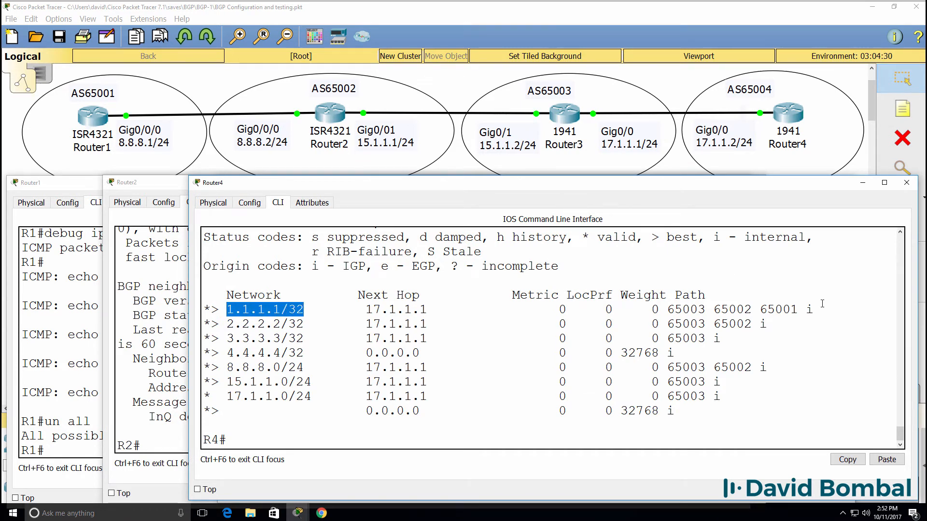
double_click(779, 309)
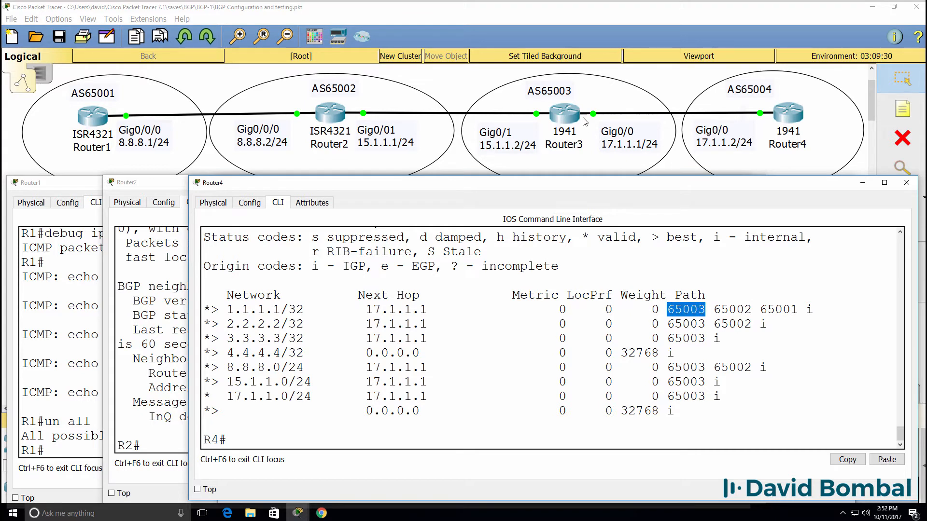
mouse_move(783, 120)
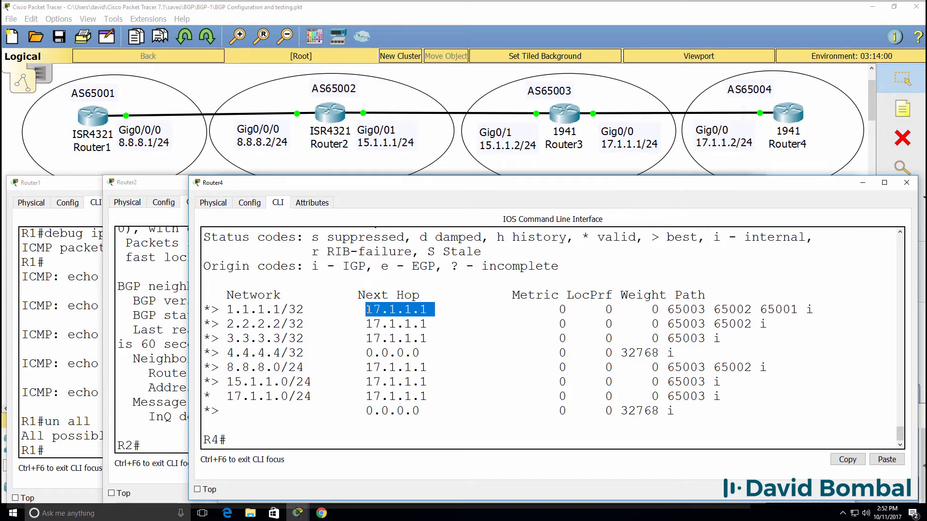
Ping and traceroute 1.1.1.1 from Router4, highlighting hop 15.1.1.1.
type("ping 1.1.1.1")
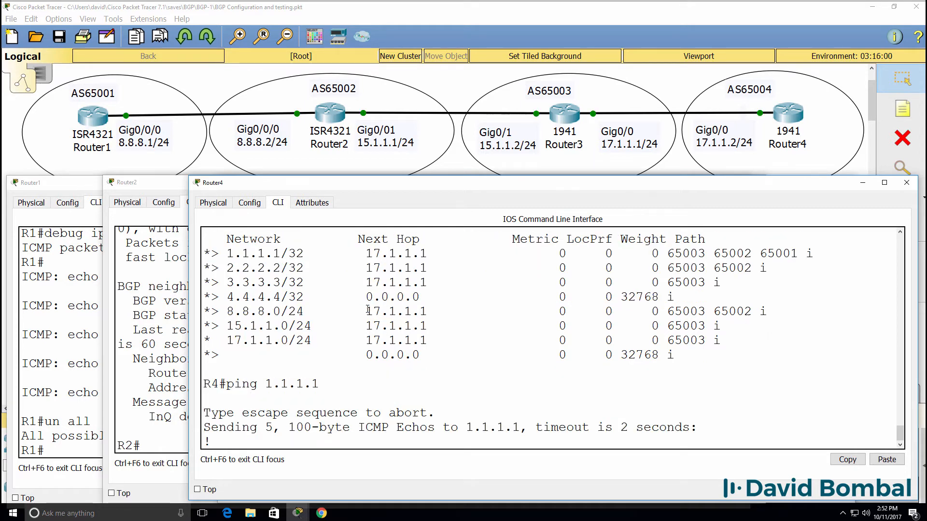
type("traceroute")
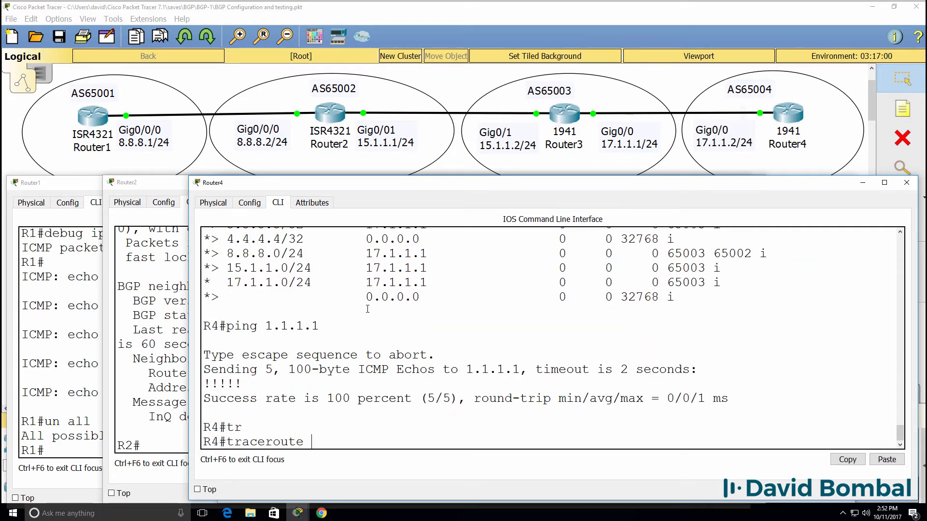
type("1.1.1.1")
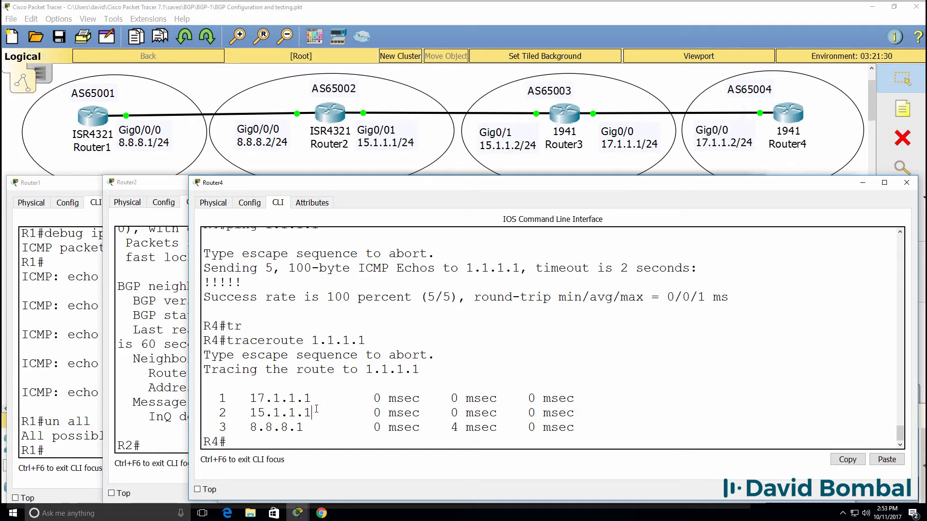
double_click(275, 427)
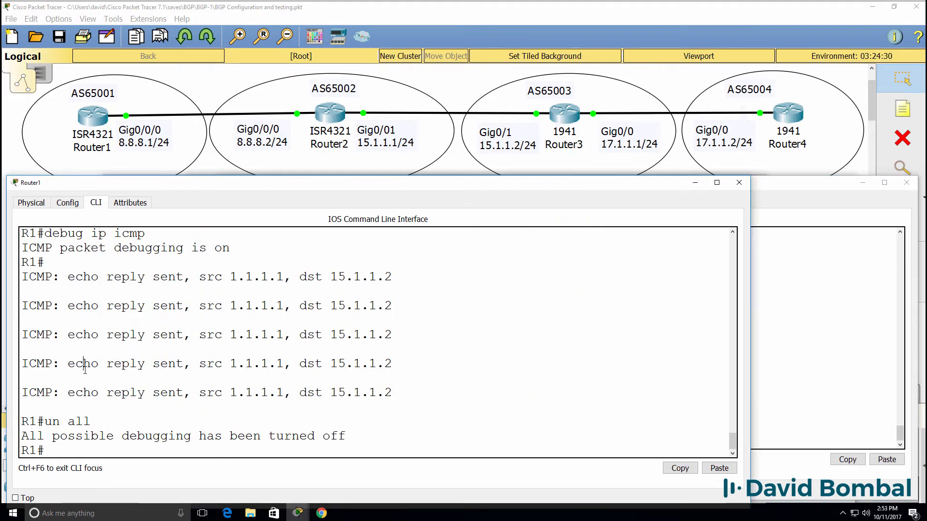
Run show ip bgp on Router1 to see 4.4.4.4/32 via 8.8.8.2.
type("show ip bgp")
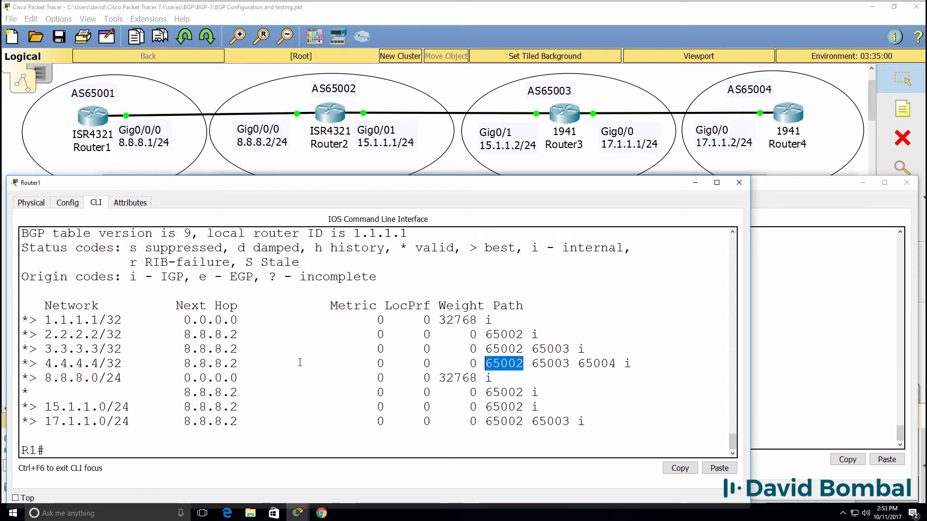
mouse_move(262, 364)
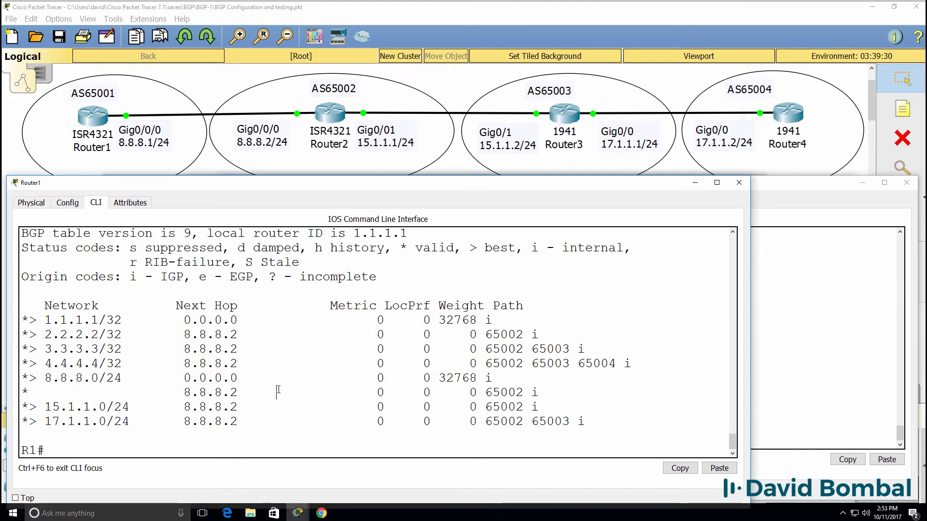
From Router1, ping and traceroute 4.4.4.4, then run show ip route.
type("ping 4.4.4.4")
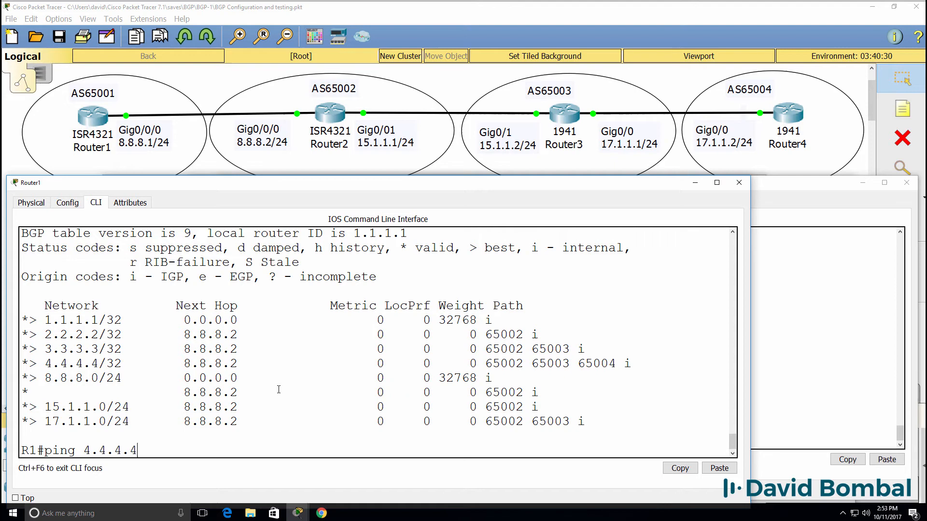
type("traceroute")
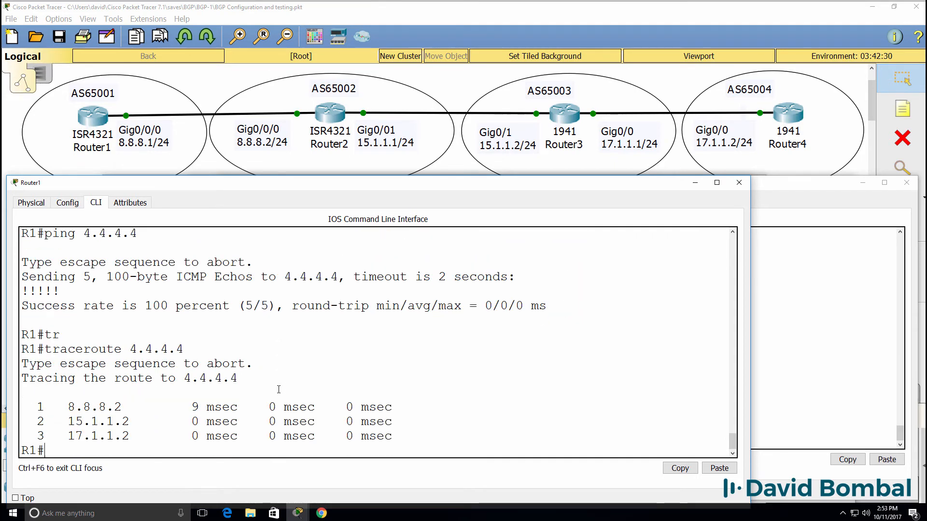
type("s")
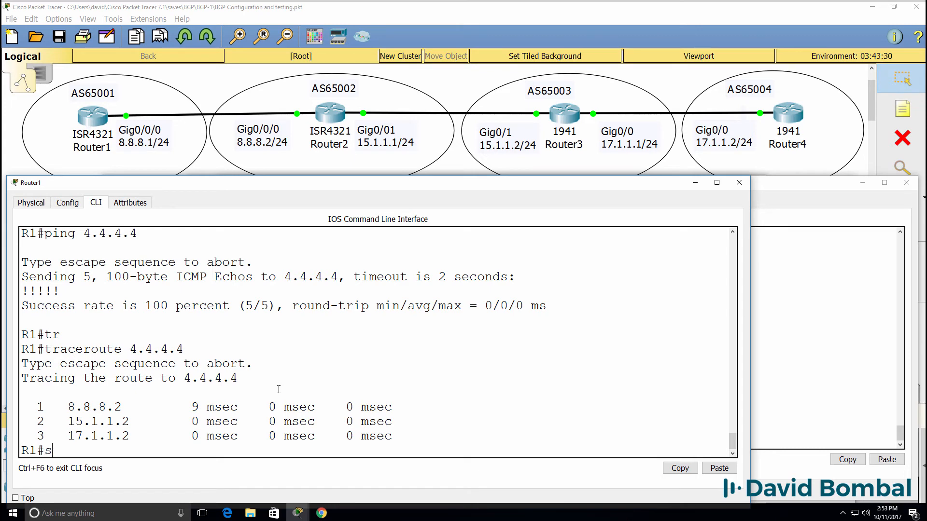
key("enter")
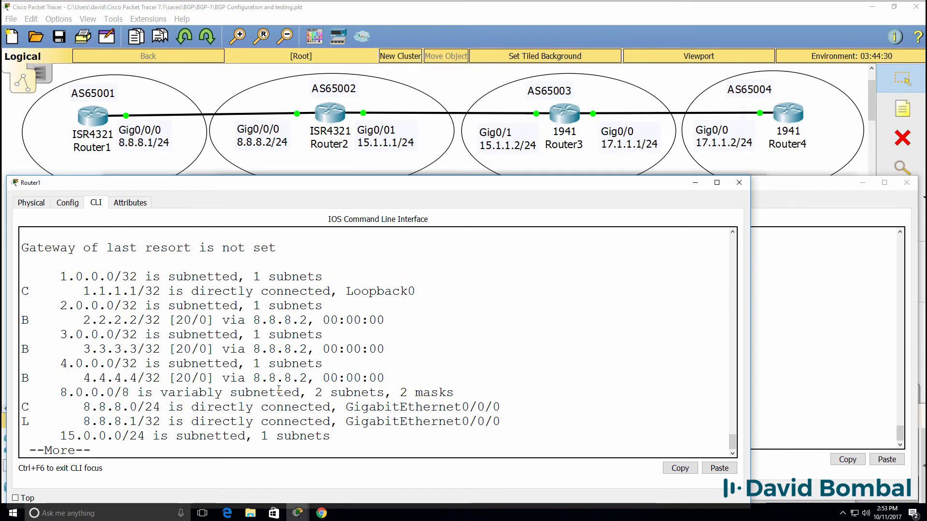